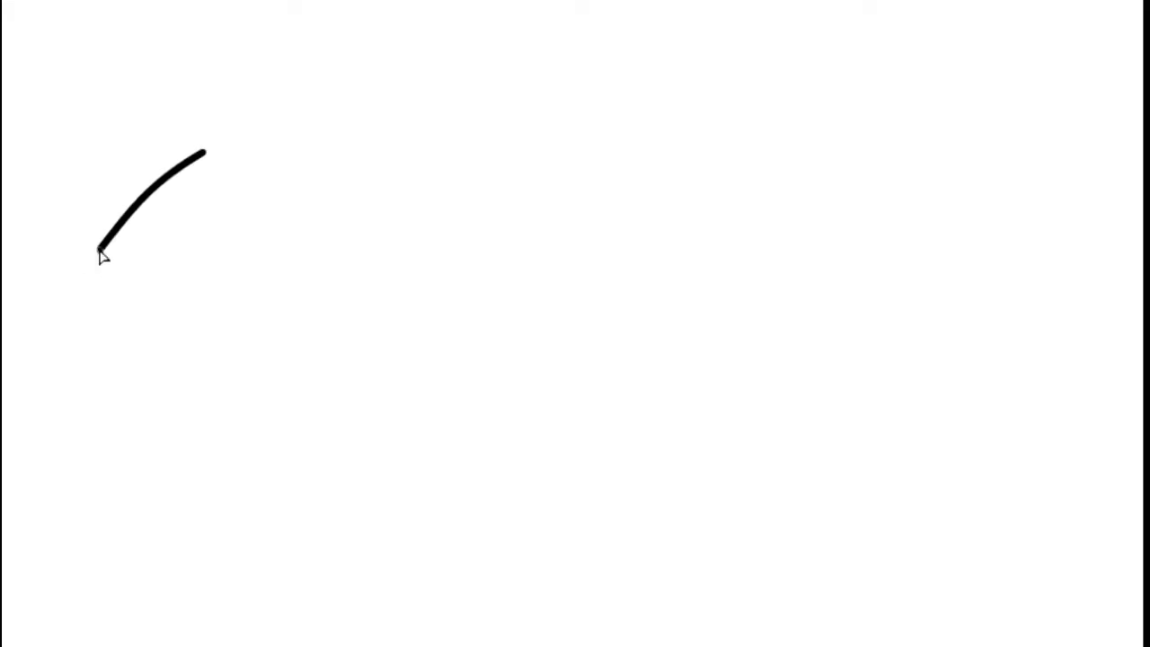
- Draw the meat's thick lower outline from the upper left around the bottom to a rightward S-curve
left_click_drag(101, 253, 90, 449)
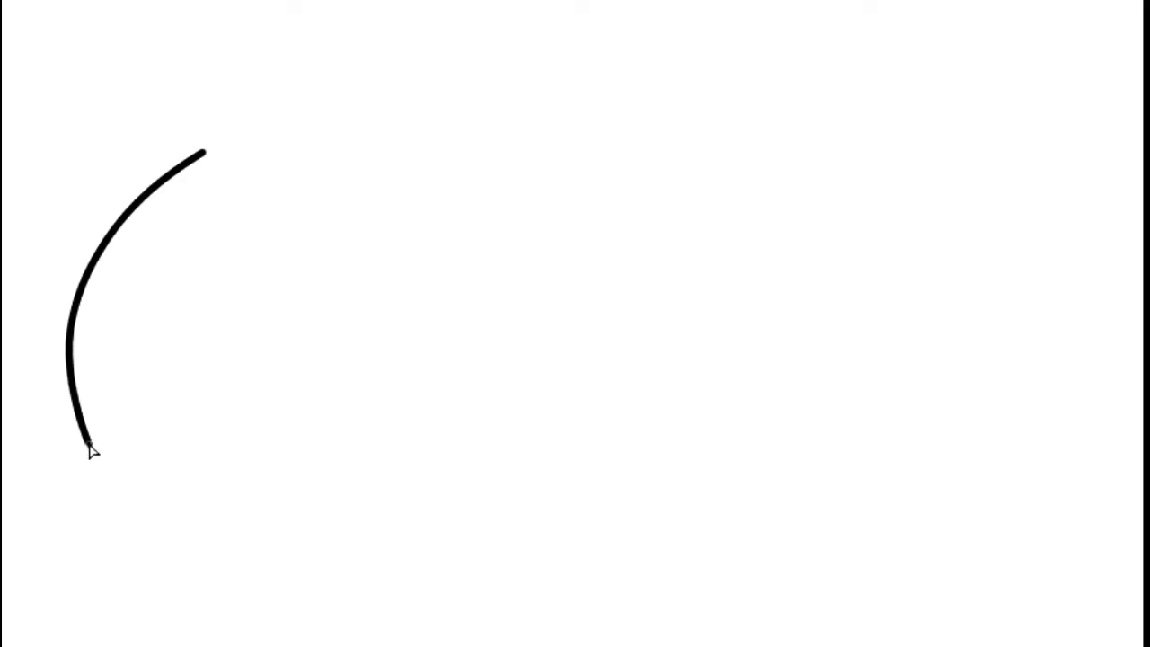
left_click_drag(90, 449, 220, 548)
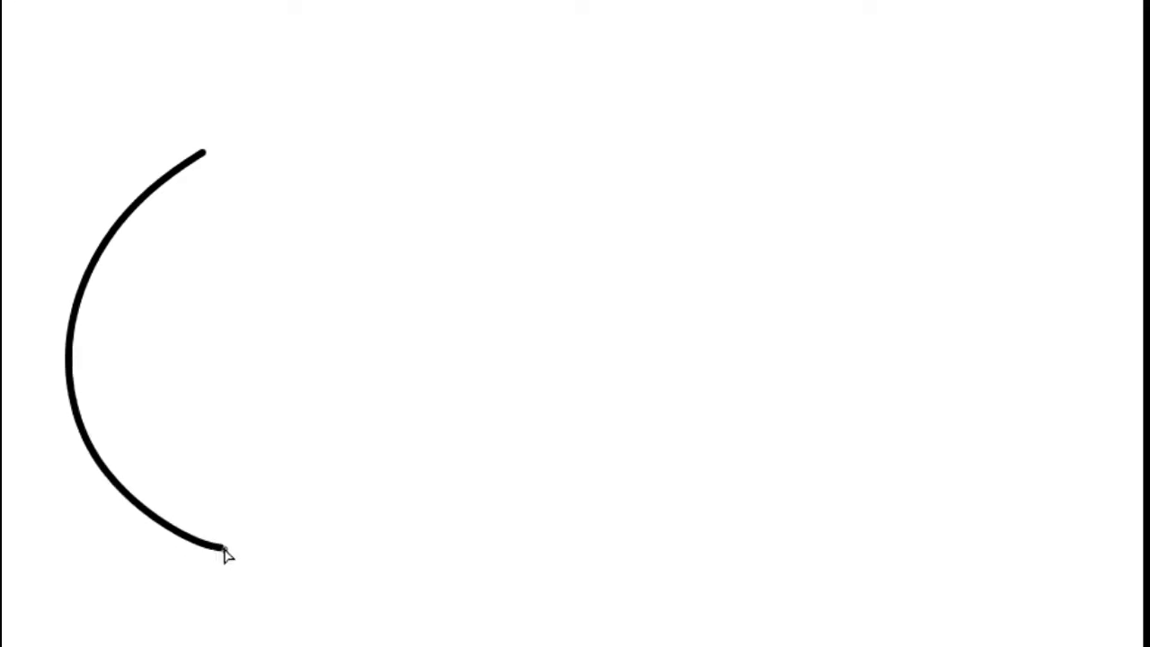
left_click_drag(220, 548, 526, 571)
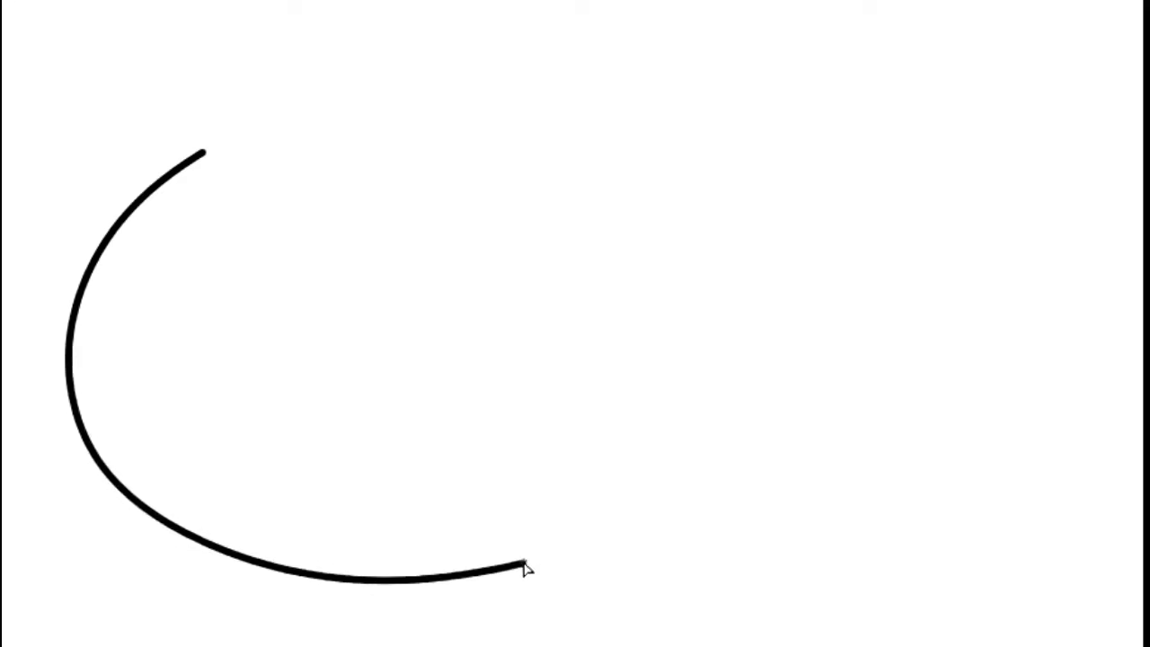
left_click_drag(525, 571, 629, 534)
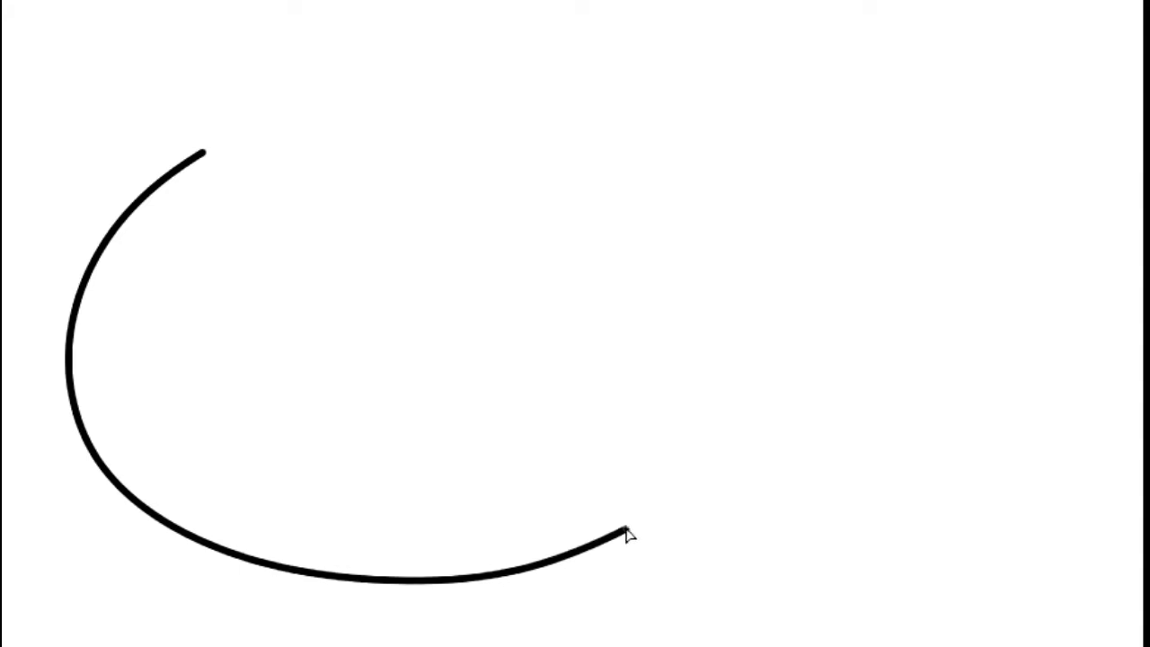
left_click_drag(629, 535, 735, 422)
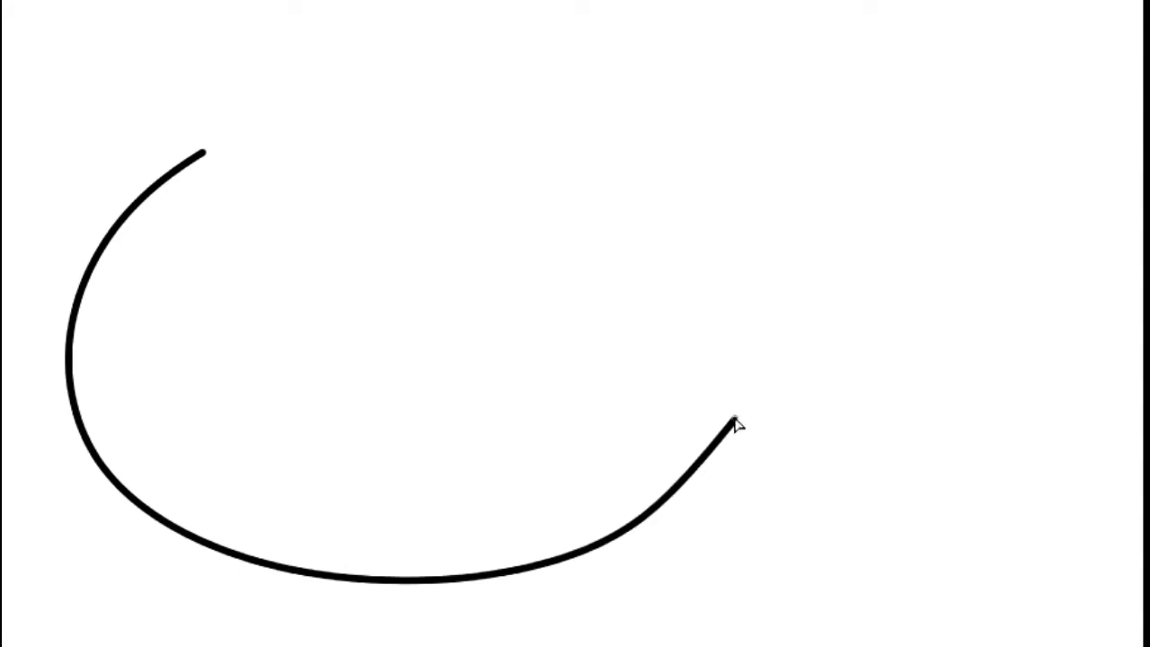
left_click_drag(728, 427, 831, 388)
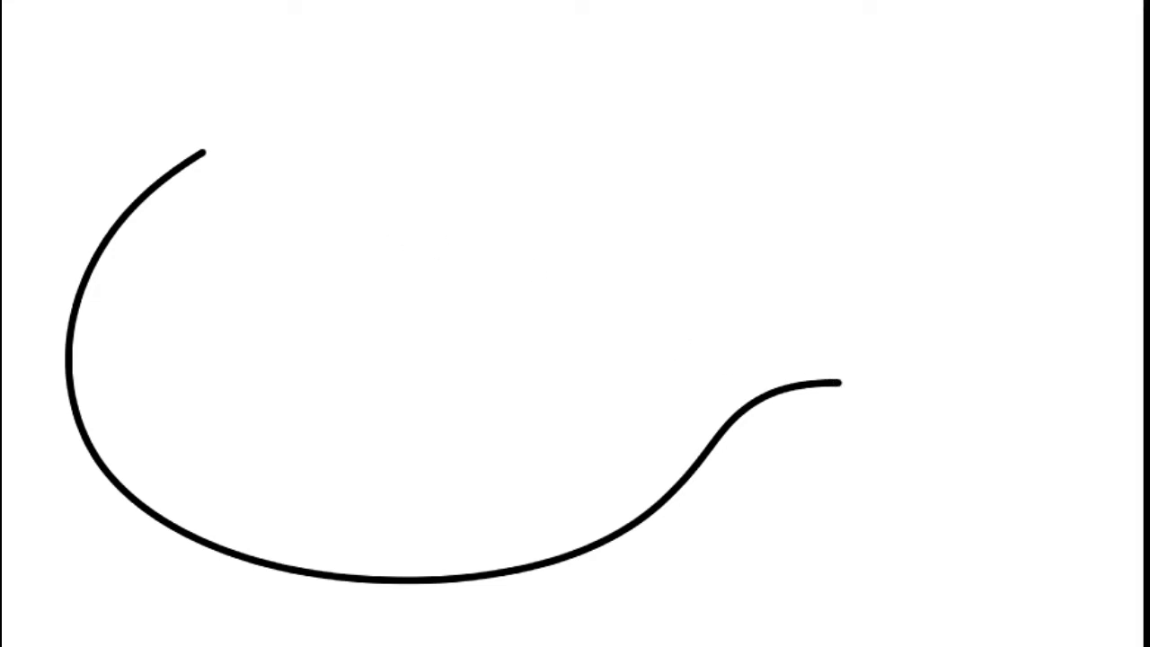
mouse_move(205, 157)
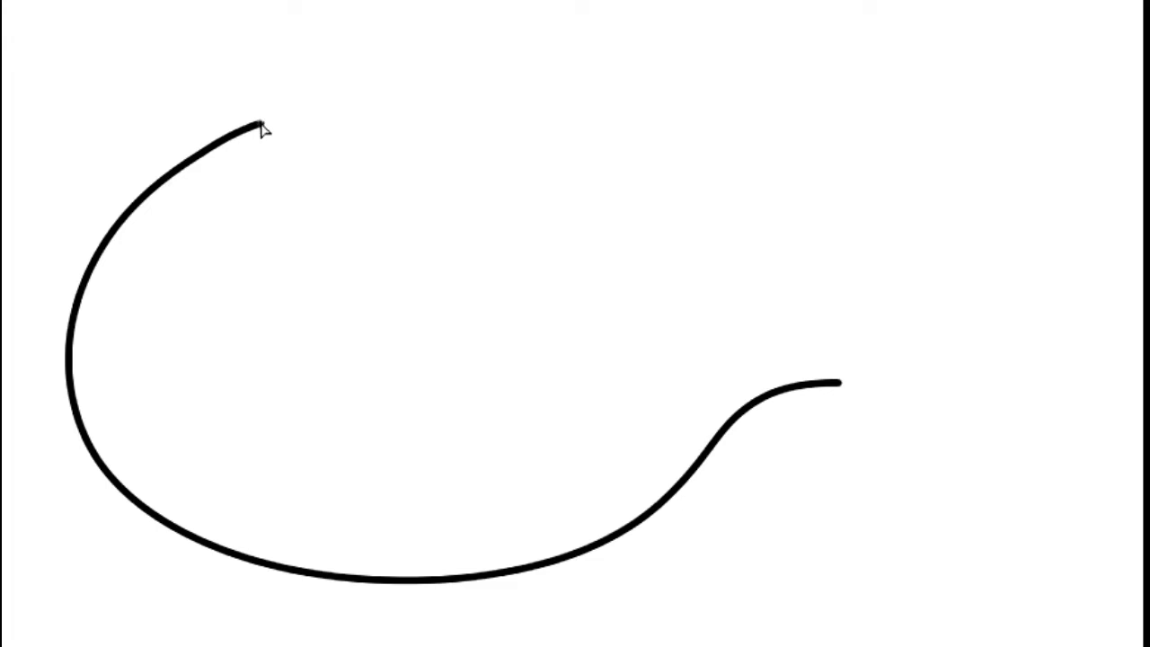
- Draw the meat's top edge across and down to the neck, ending just above the lower edge
left_click_drag(260, 130, 449, 101)
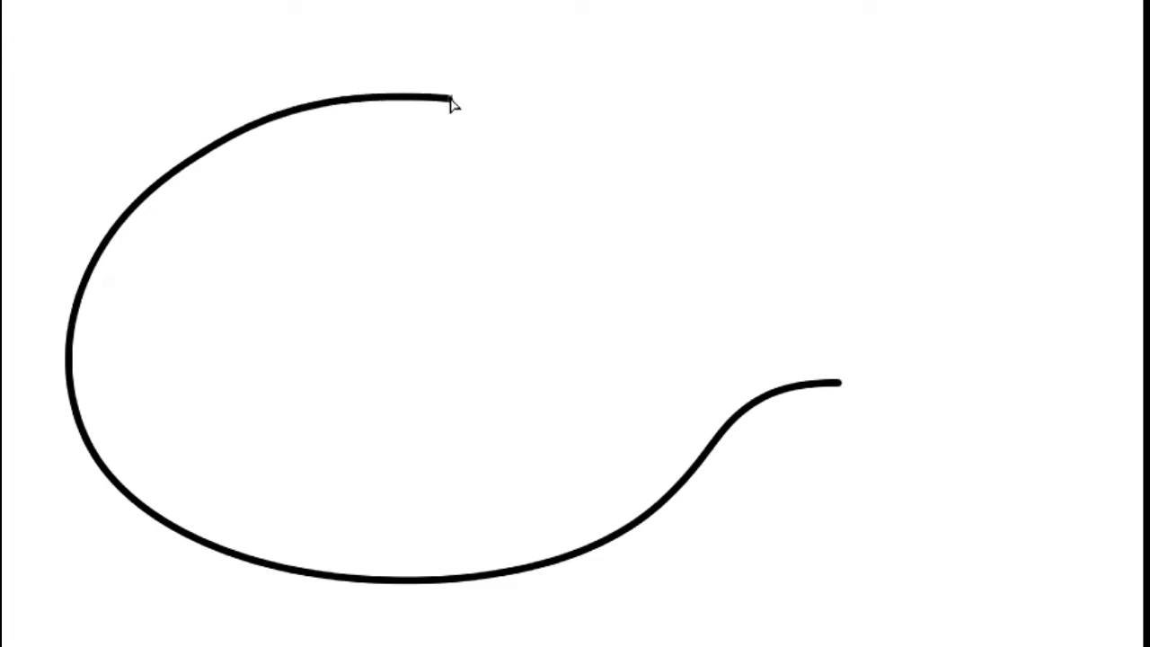
left_click_drag(440, 98, 580, 126)
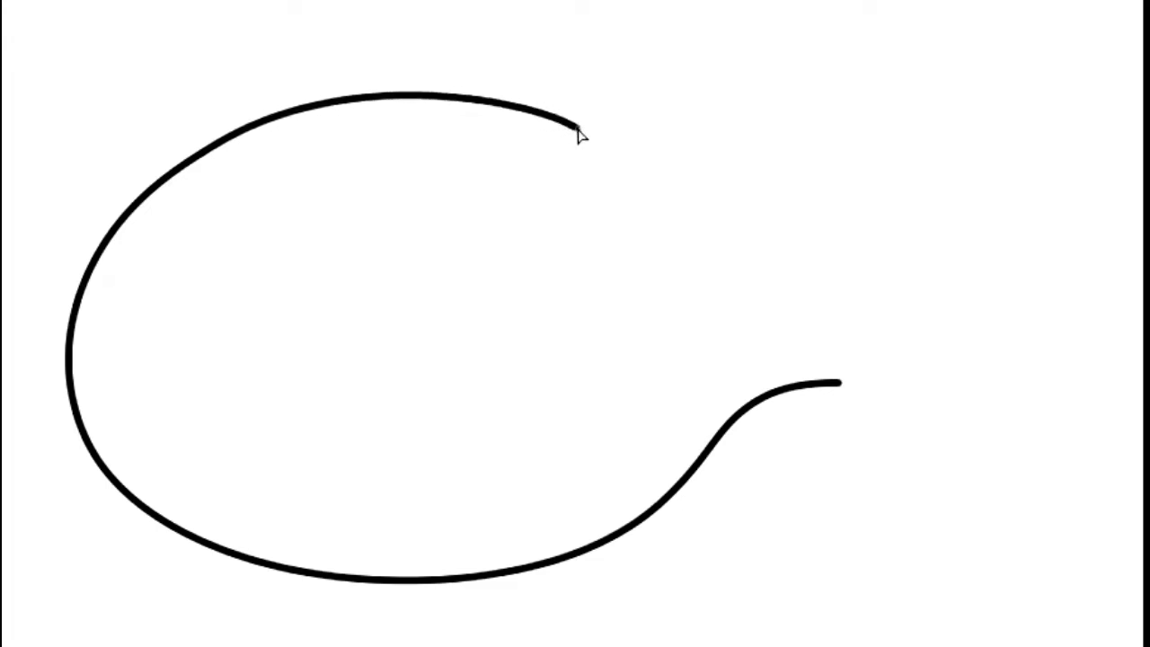
left_click_drag(580, 126, 742, 252)
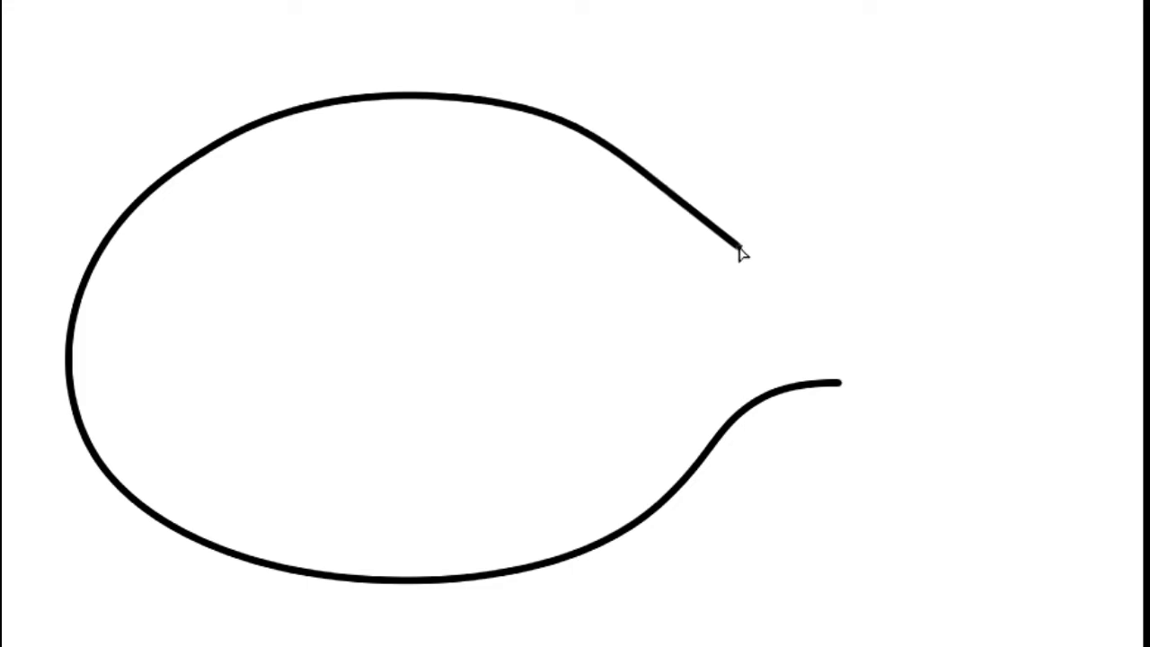
left_click_drag(736, 252, 840, 288)
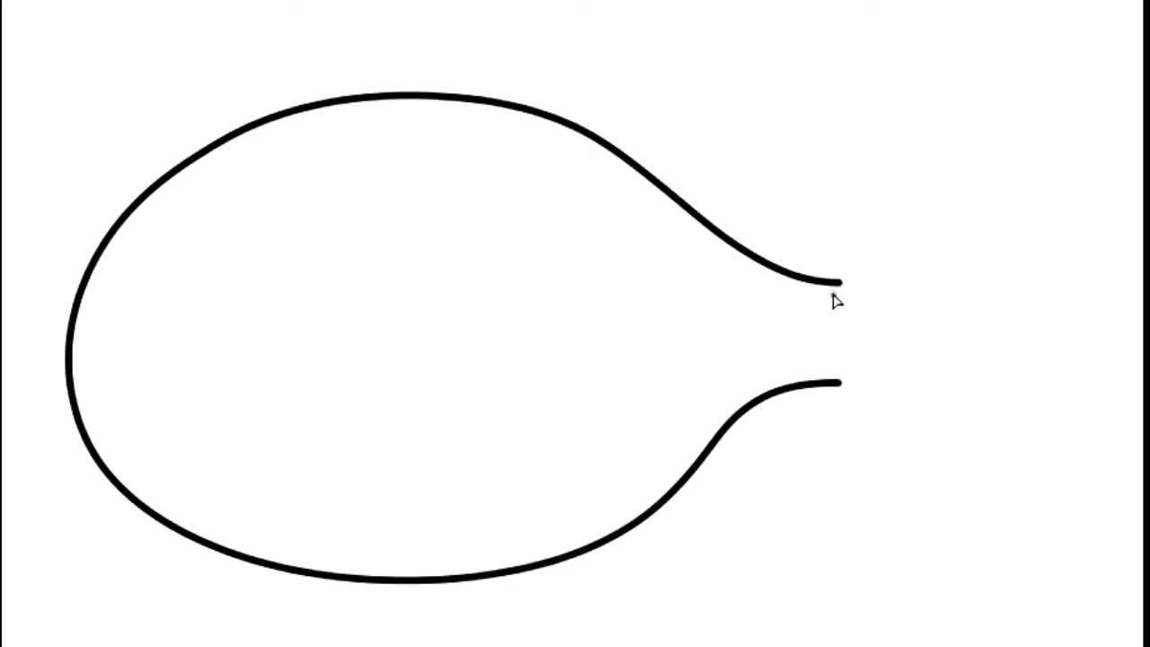
left_click_drag(834, 283, 834, 364)
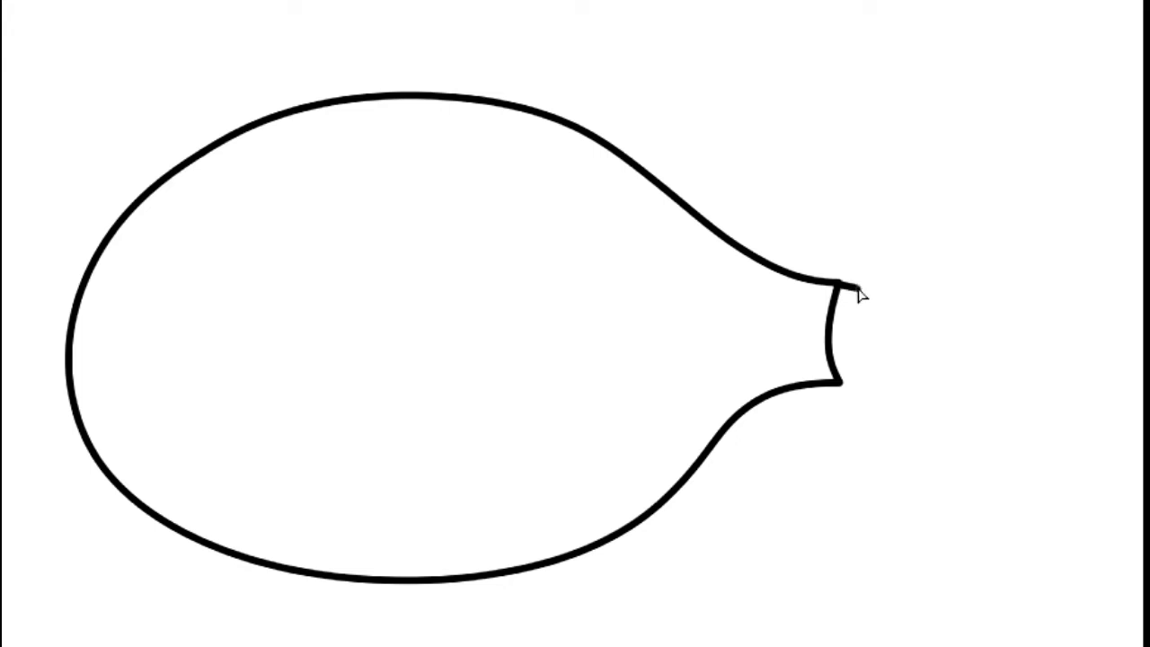
- Close the neck and draw the bone's top edge and first knob of its end
left_click_drag(845, 288, 971, 290)
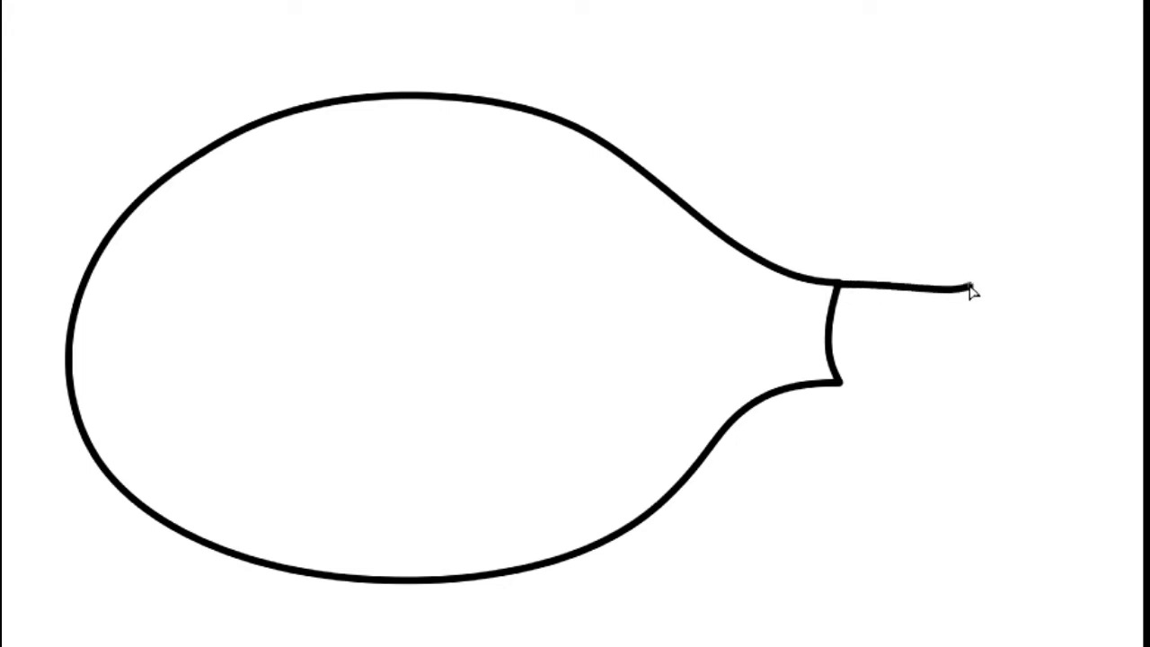
left_click_drag(952, 289, 1046, 265)
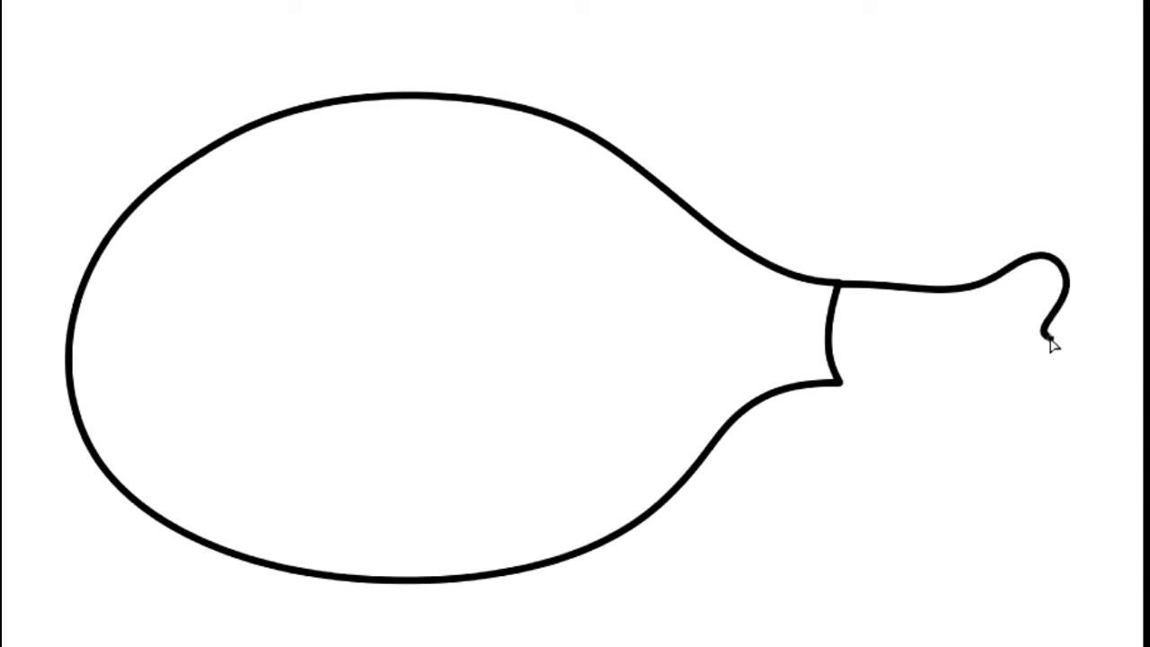
left_click_drag(1052, 346, 1069, 404)
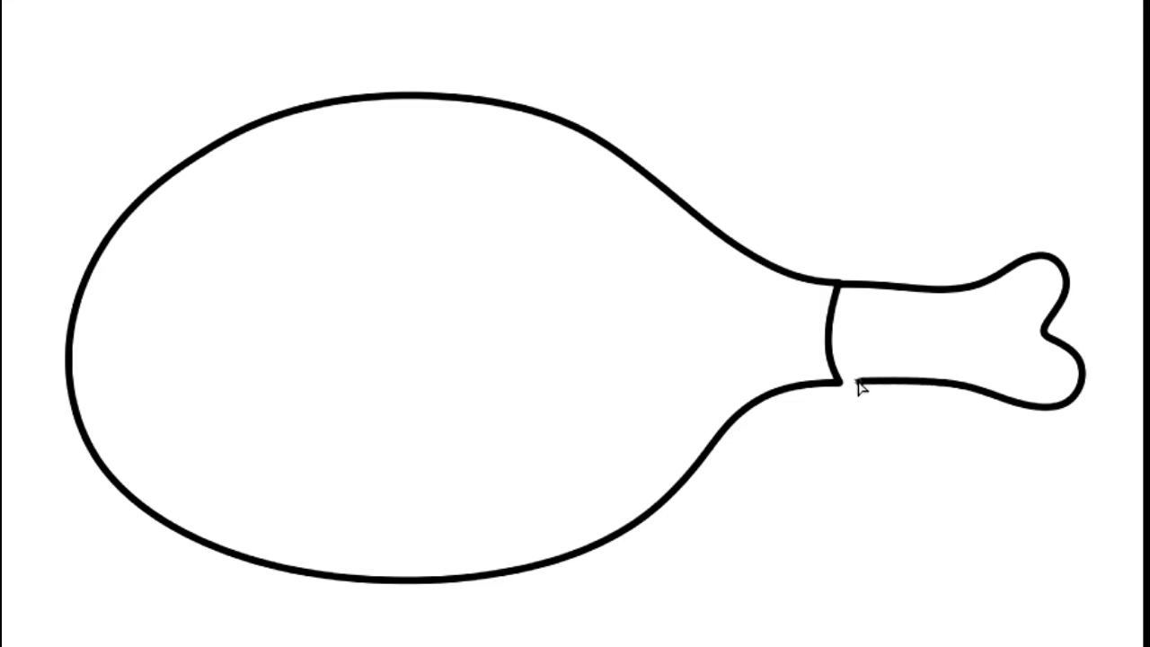
mouse_move(860, 389)
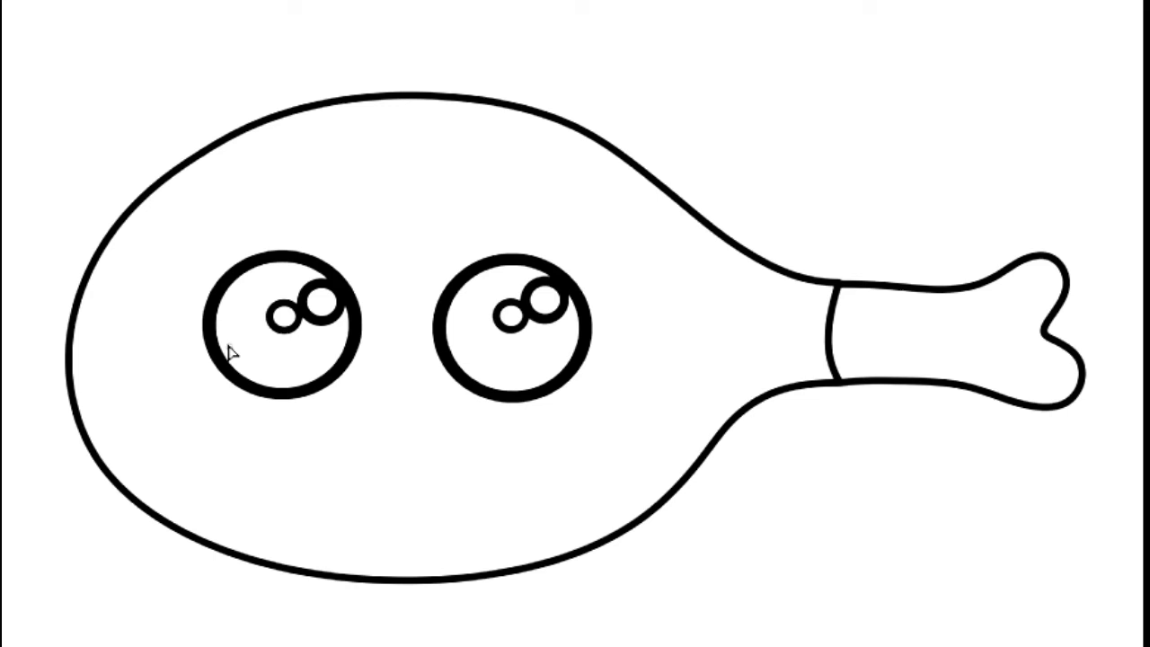
- Draw a stroke inside the meat for the eye area
left_click_drag(220, 359, 305, 364)
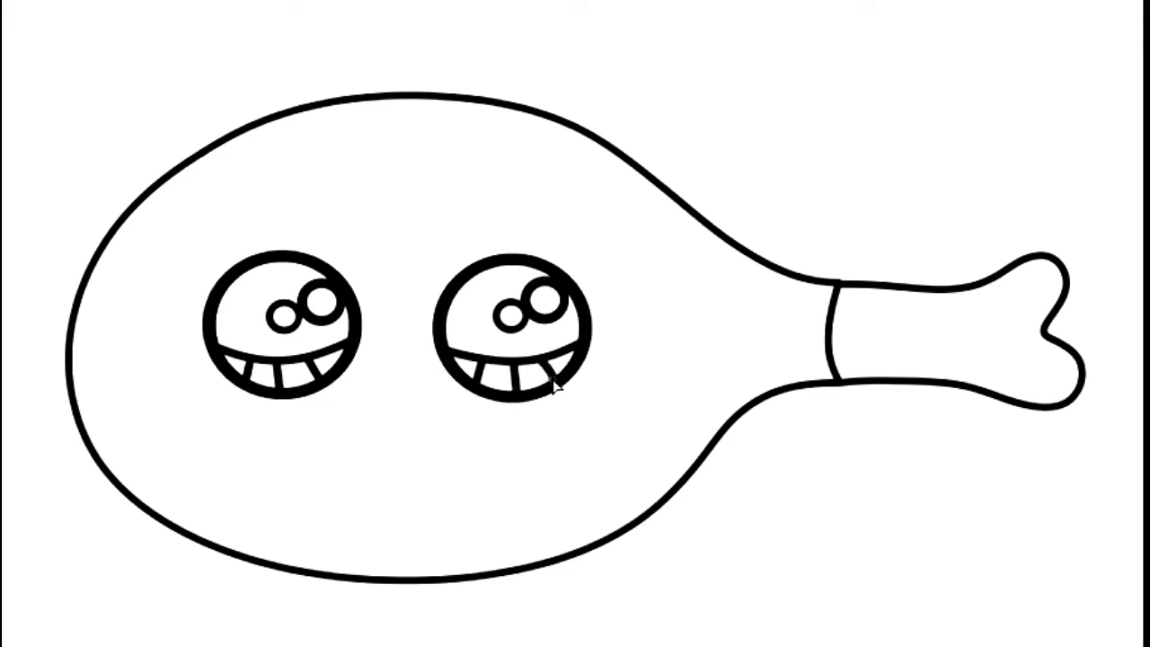
mouse_move(413, 397)
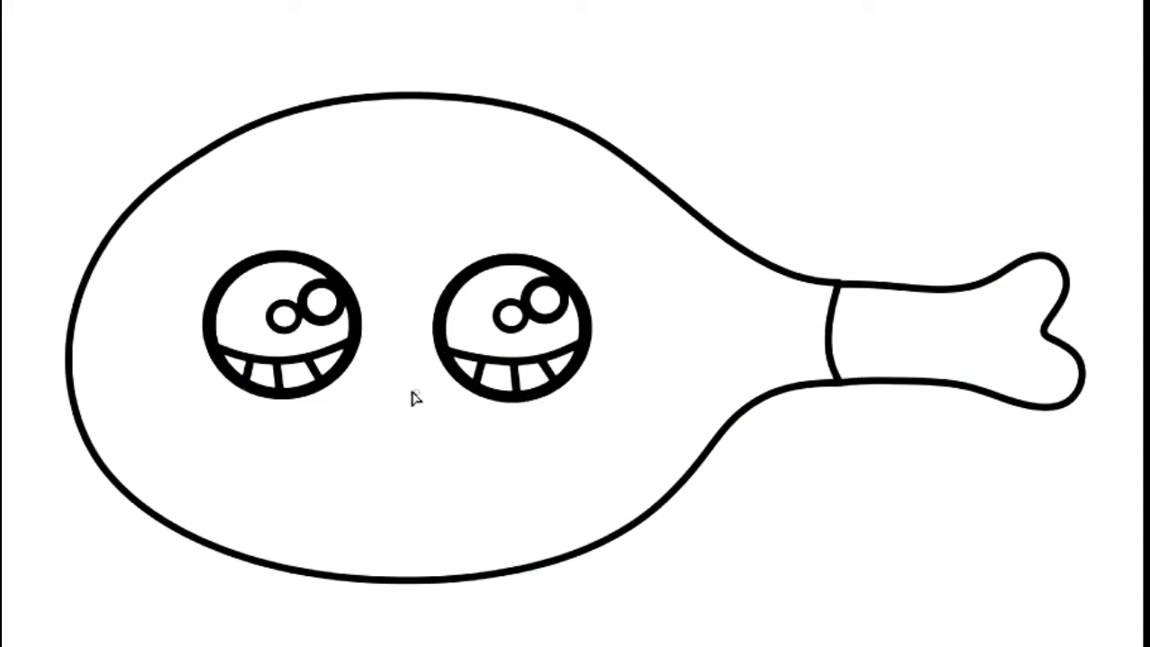